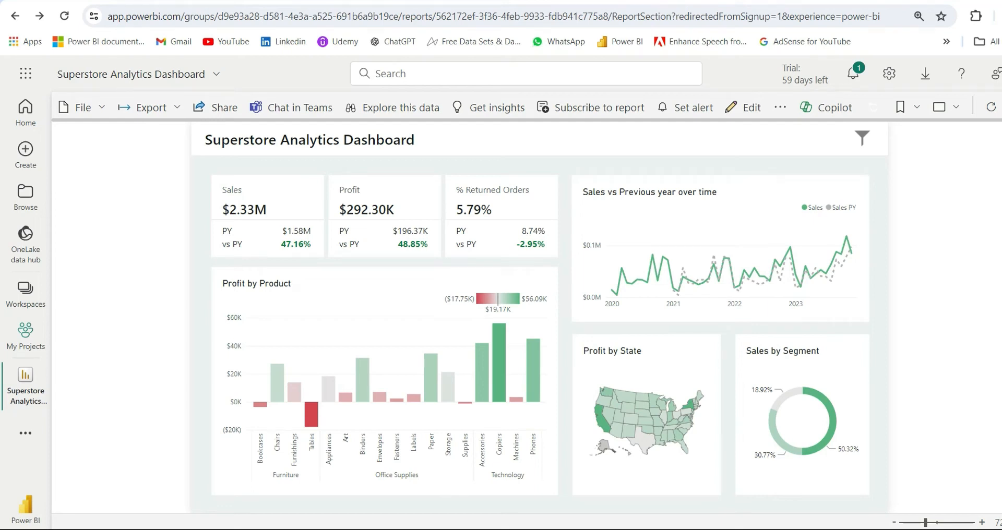
mouse_move(98, 329)
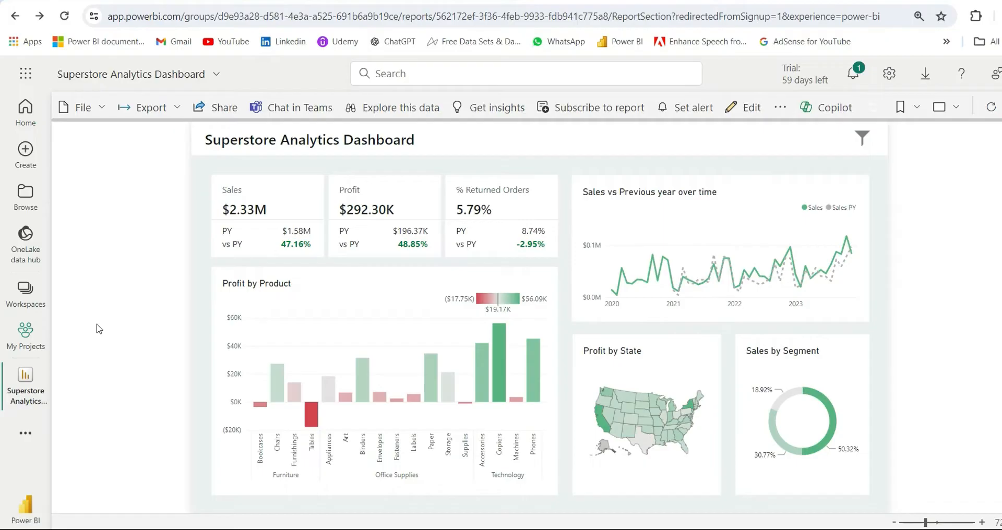
mouse_move(95, 340)
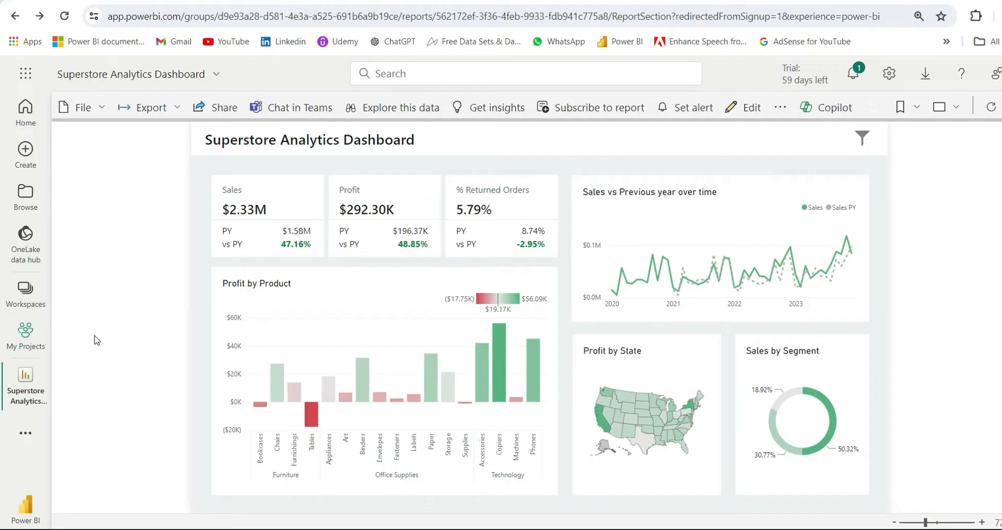
mouse_move(141, 301)
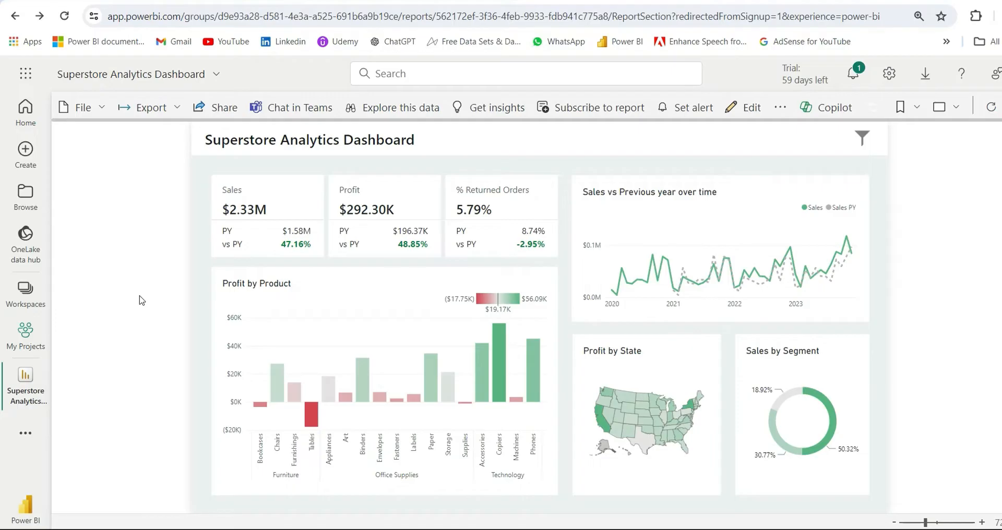
Step: Check the report's File menu for a download command and find none yet
left_click(81, 106)
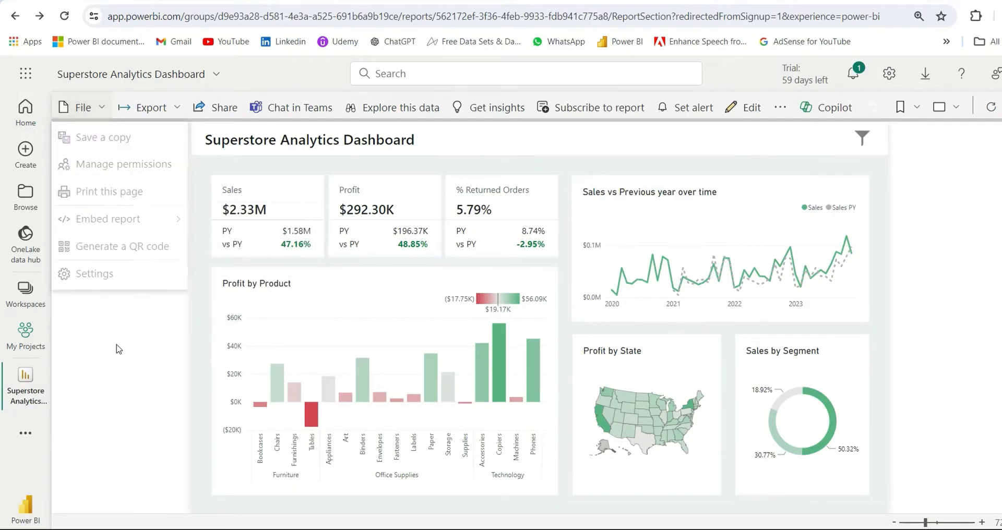
left_click(16, 16)
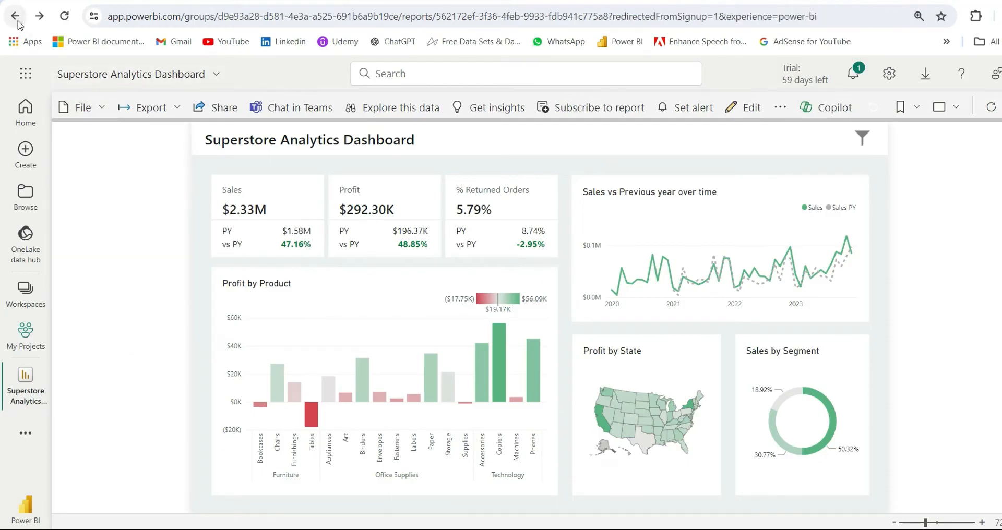
Step: Go to the My Projects workspace and glance at the semantic model's more-actions list
left_click(25, 337)
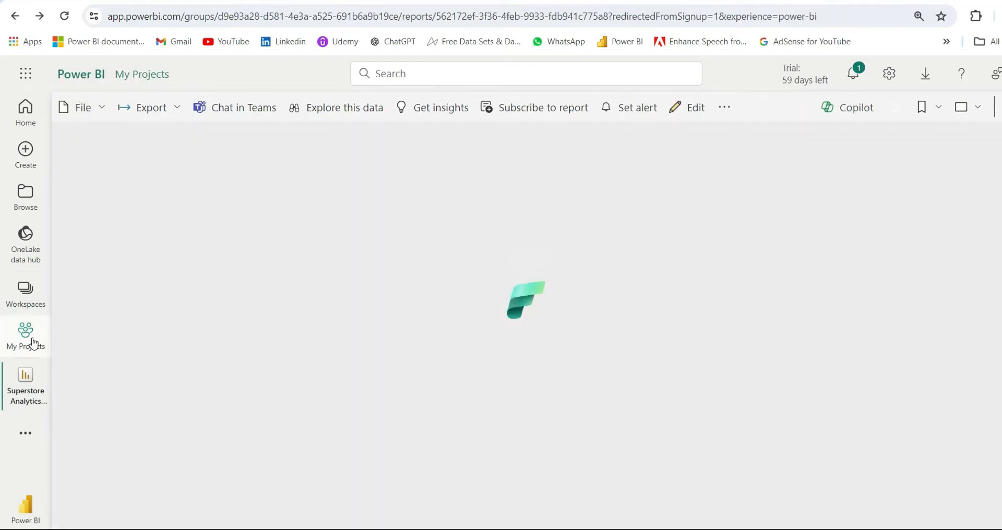
left_click(26, 335)
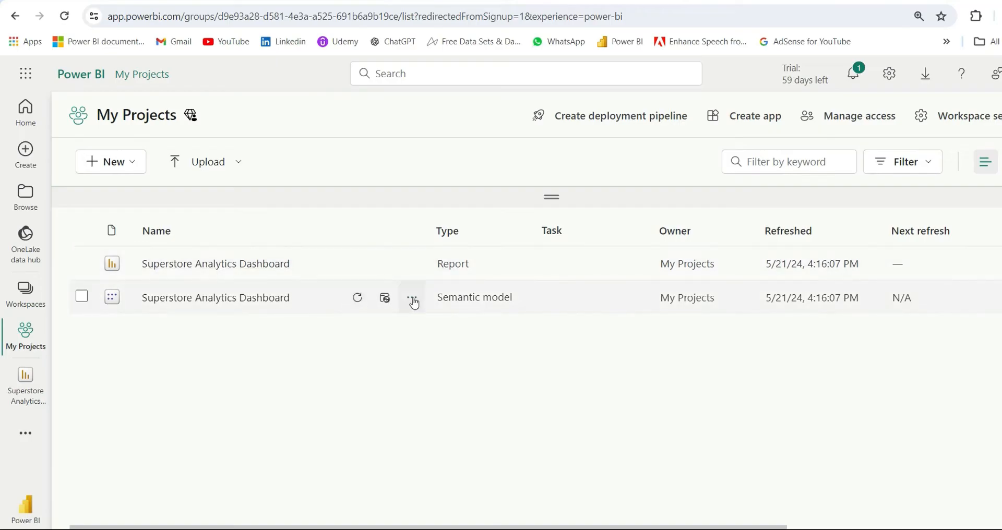
left_click(412, 298)
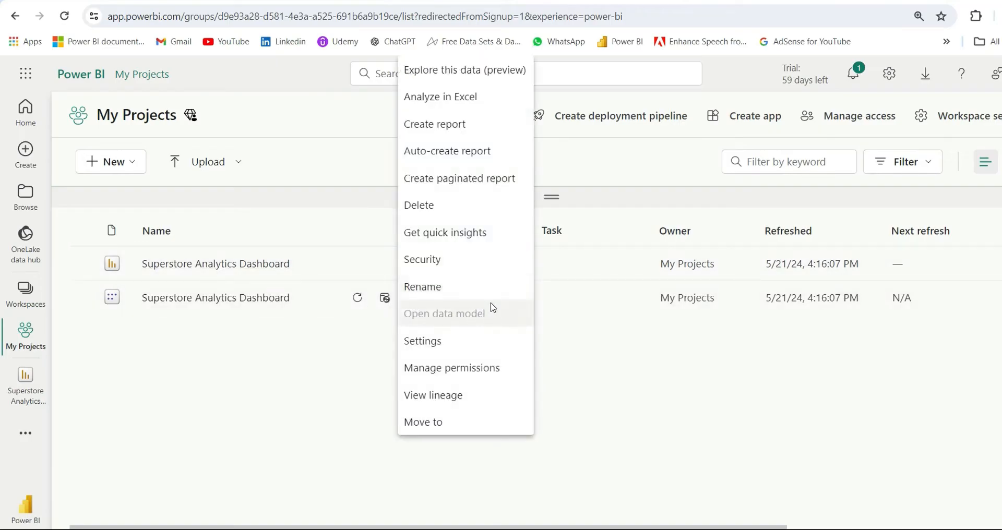
mouse_move(451, 367)
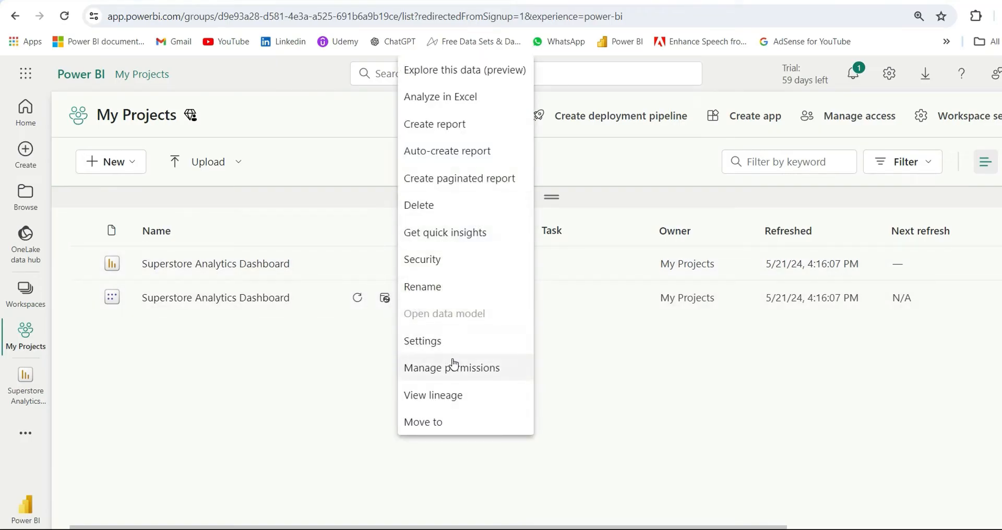
left_click(286, 375)
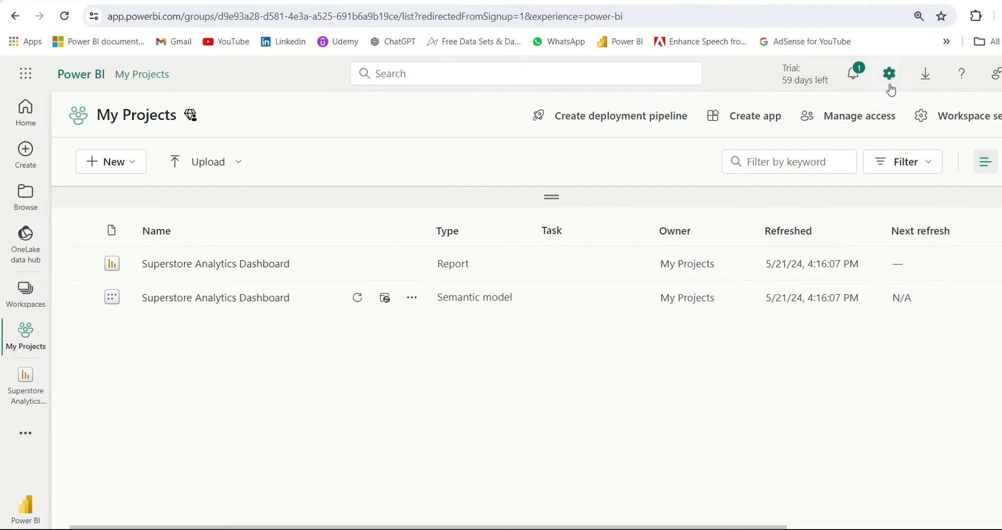
Step: Reach the Admin portal tenant settings from the service Settings pane
left_click(889, 73)
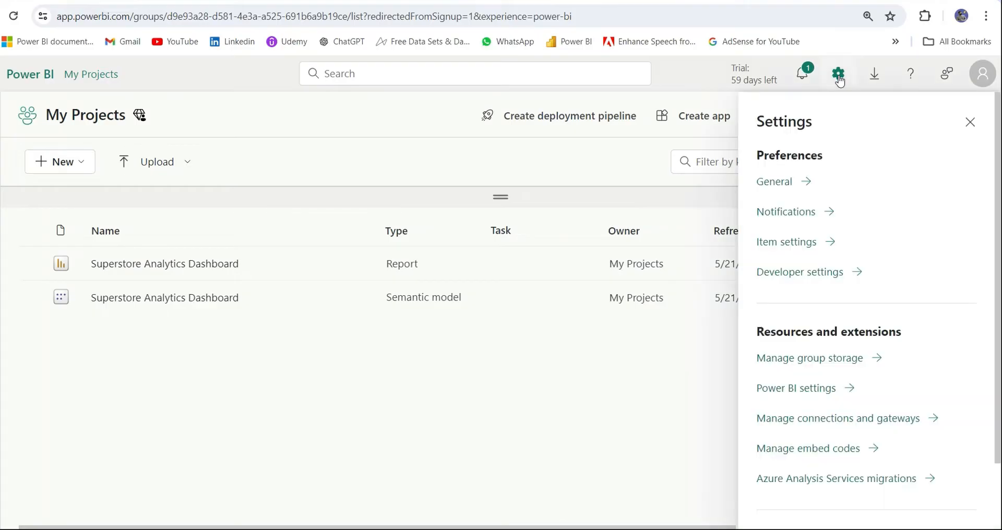
scroll("down", 3)
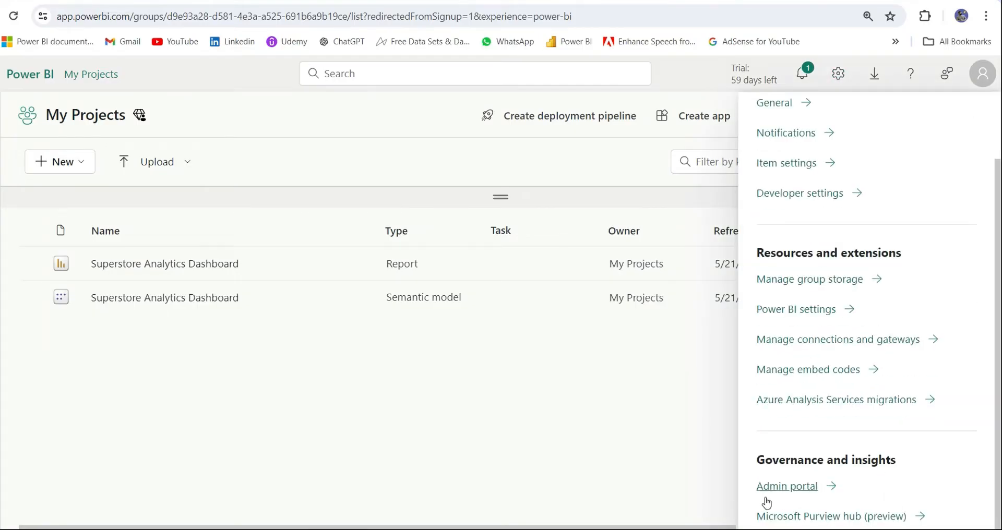
left_click(787, 487)
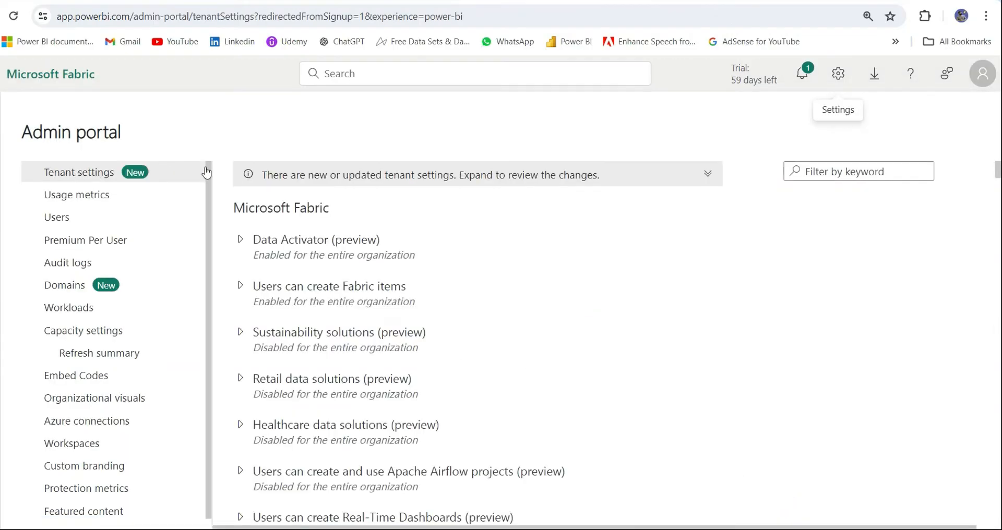
Step: Scroll the export and sharing settings until Download reports is visible, still disabled
scroll("down", 3)
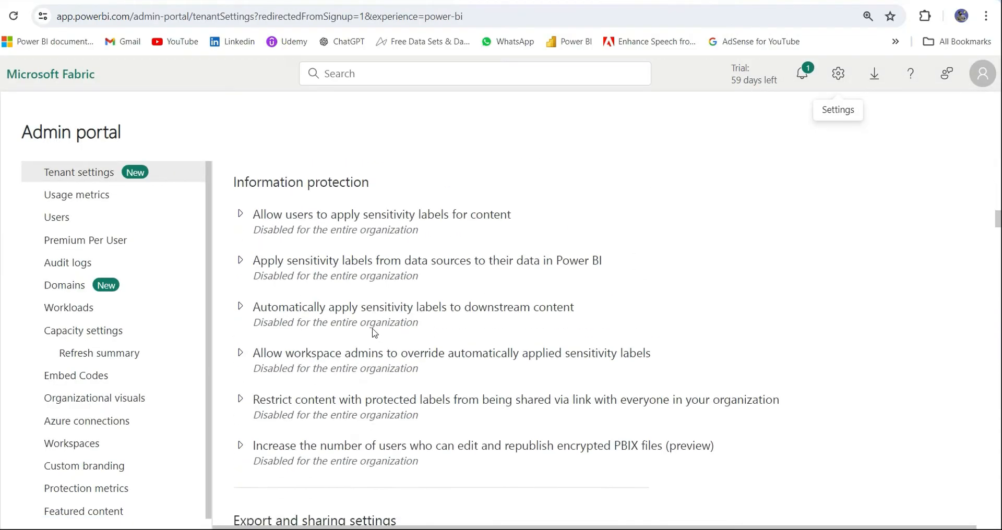
scroll("down", 3)
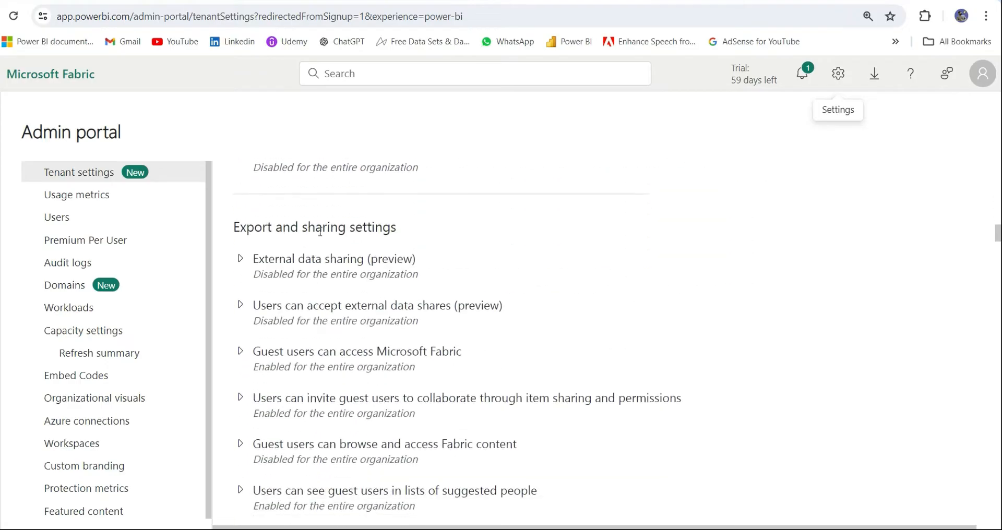
scroll("down", 3)
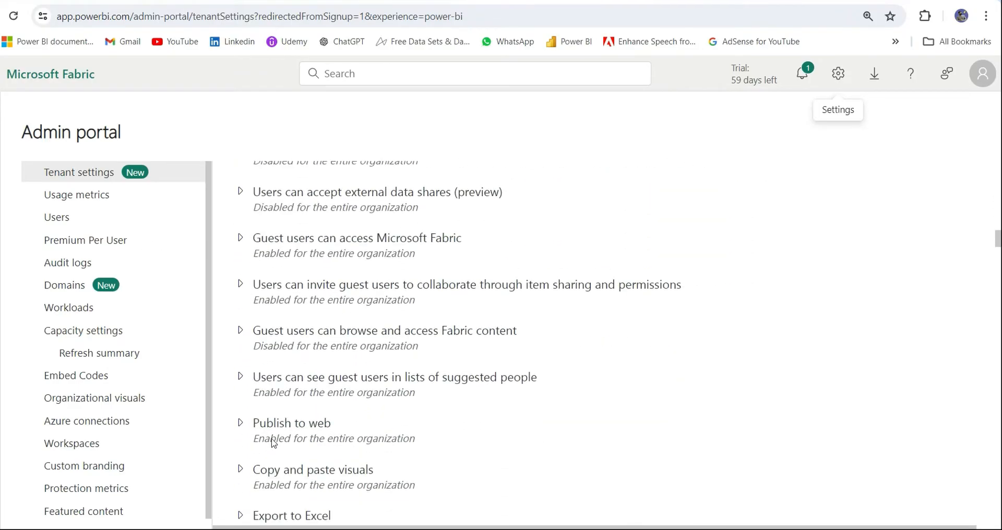
scroll("down", 3)
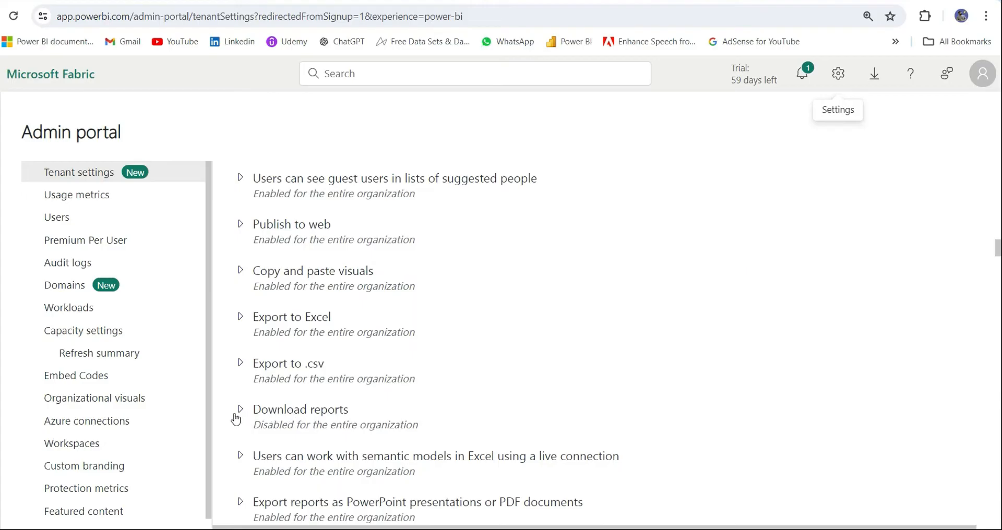
Step: Expand the Download reports setting and switch it to Enabled
left_click(240, 410)
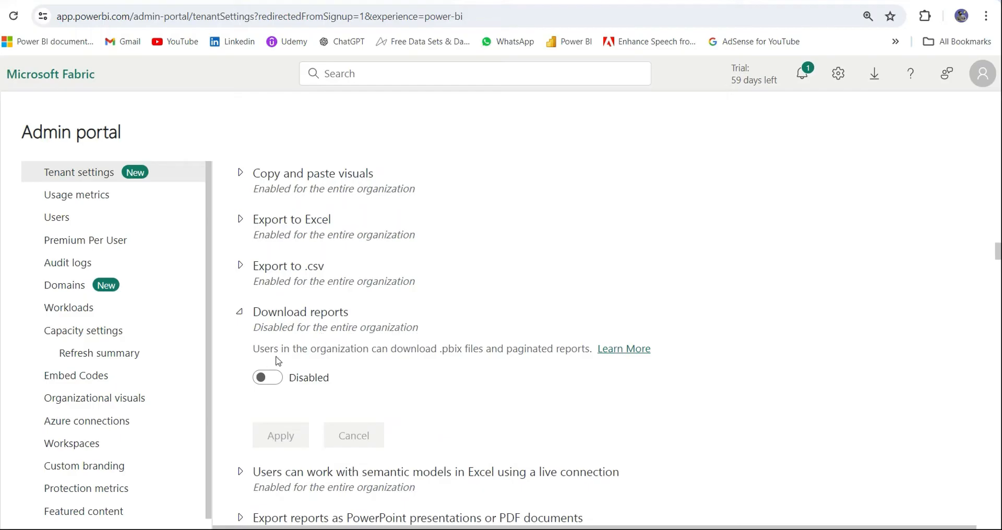
left_click(267, 377)
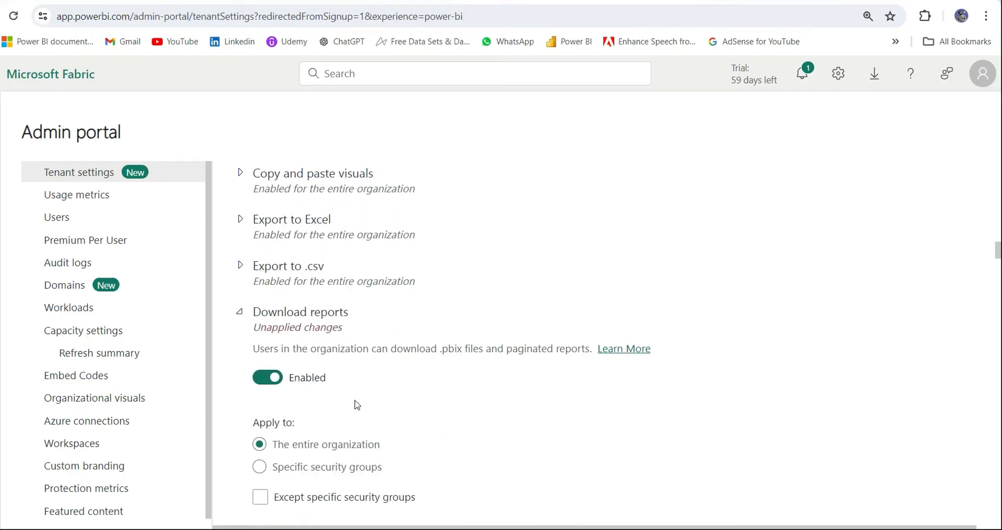
scroll("down", 3)
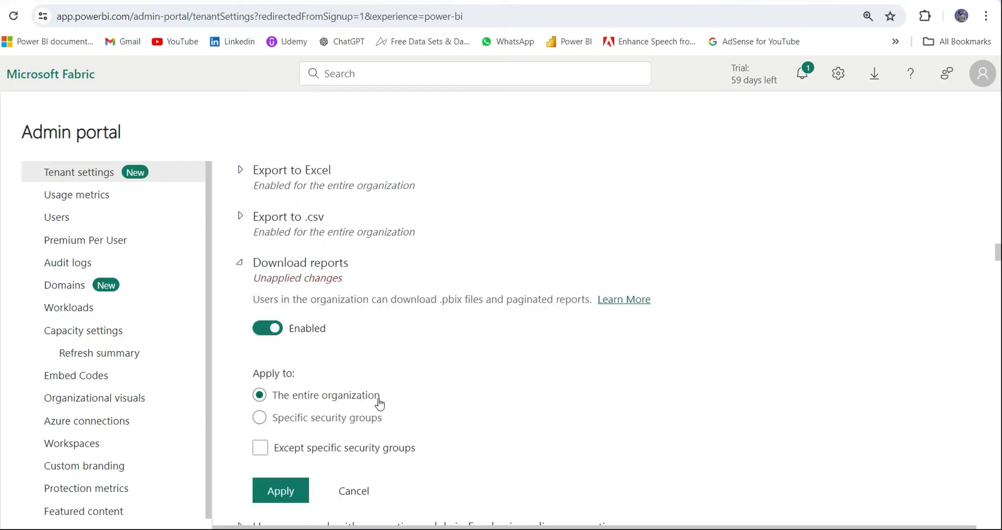
mouse_move(392, 403)
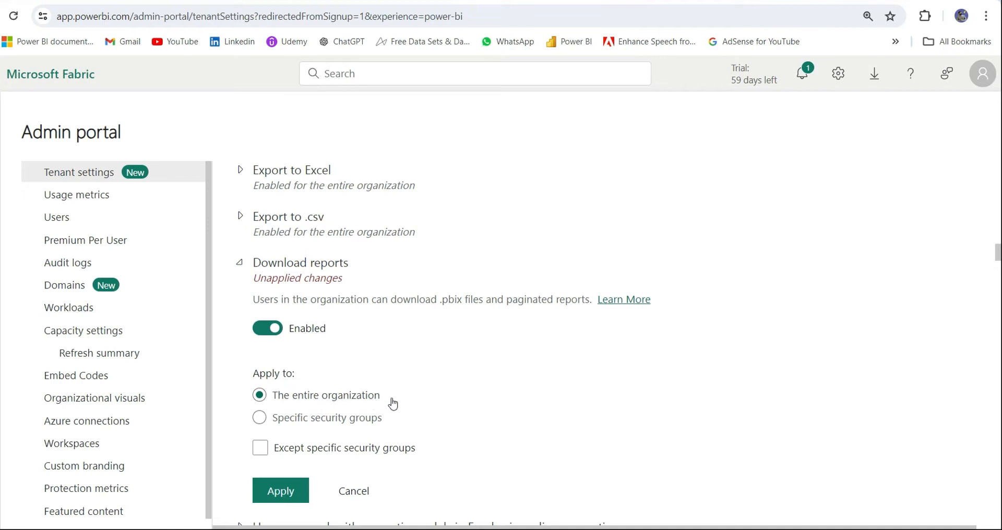
Step: Keep the scope as The entire organization rather than specific groups and apply the change
left_click(260, 418)
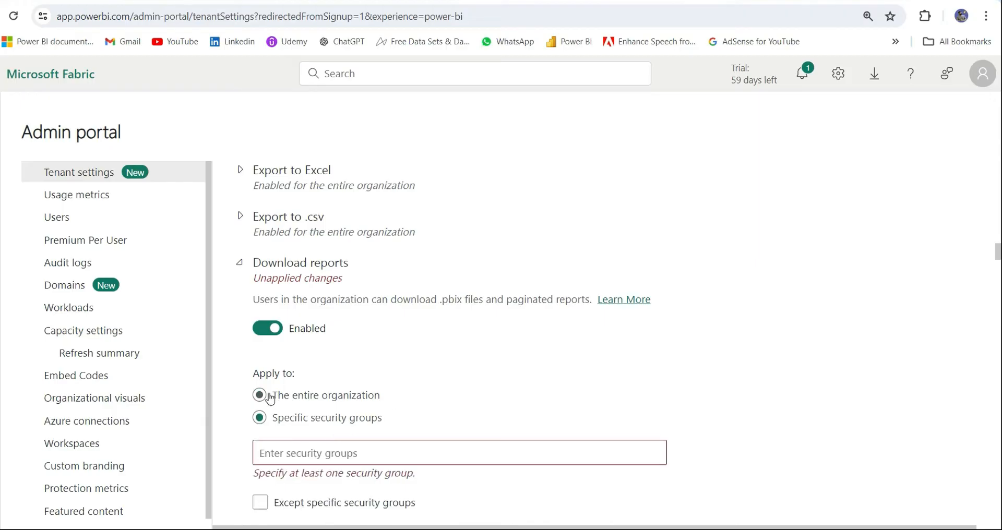
left_click(259, 395)
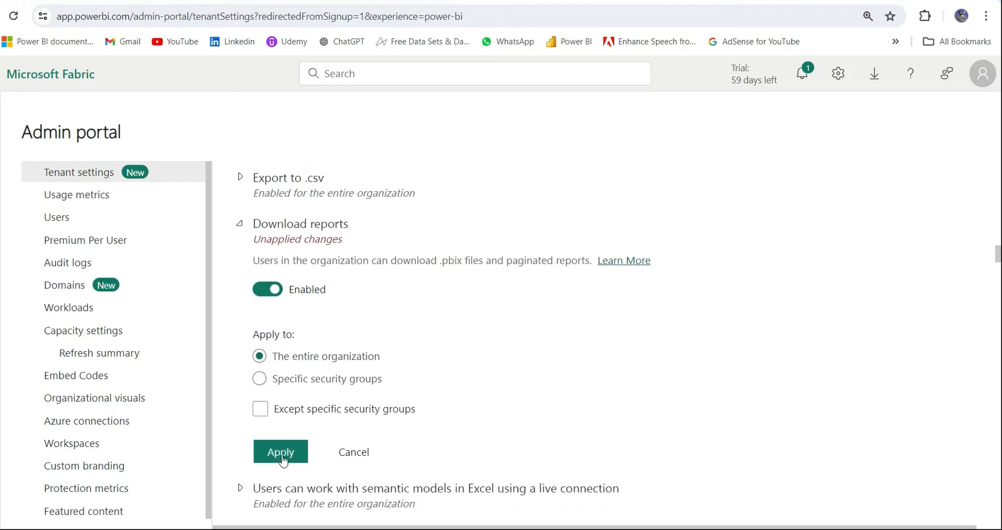
left_click(280, 452)
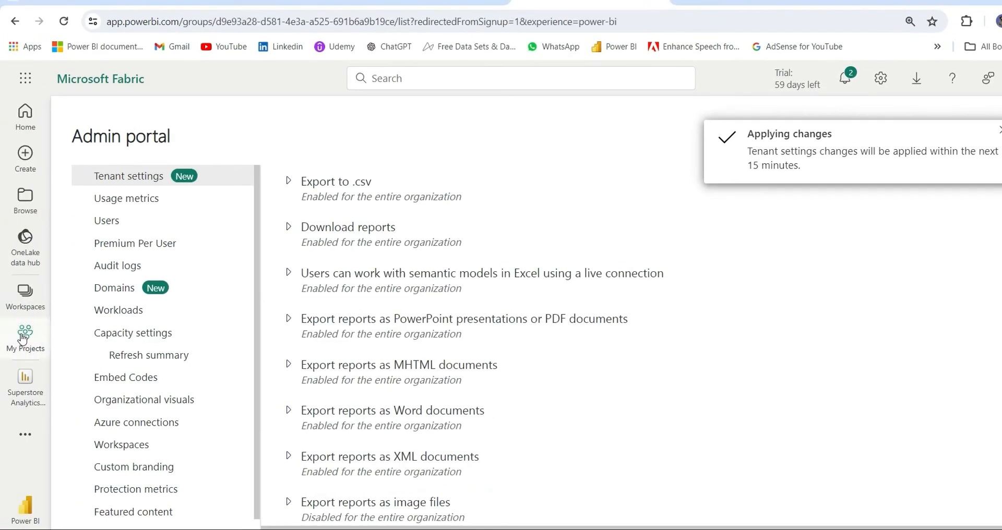
Step: Return to My Projects and reopen the Superstore Analytics Dashboard report from its list
left_click(25, 338)
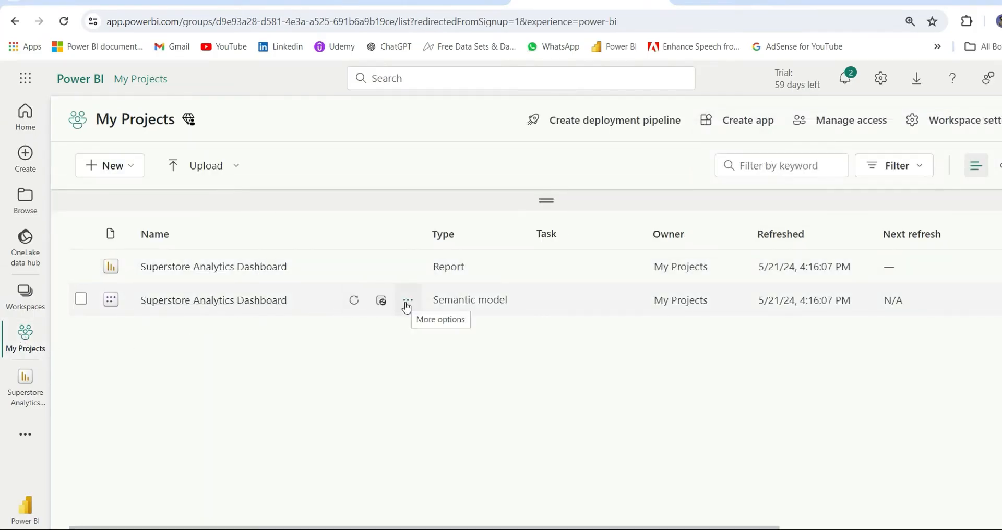
left_click(408, 301)
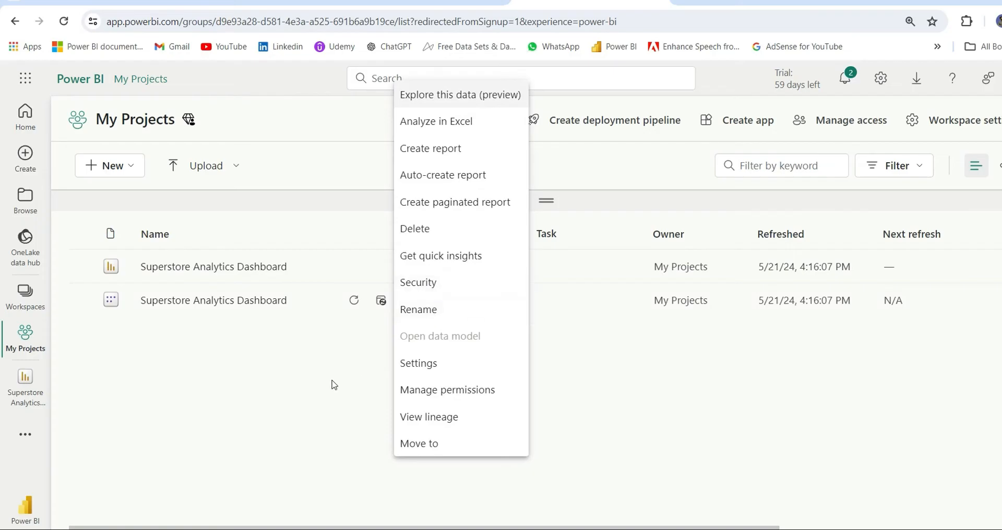
mouse_move(292, 394)
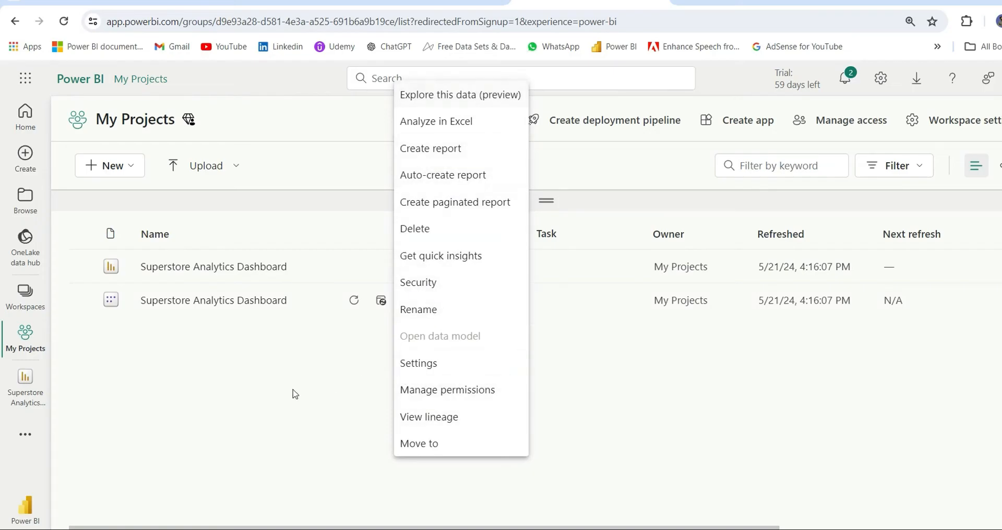
left_click(64, 20)
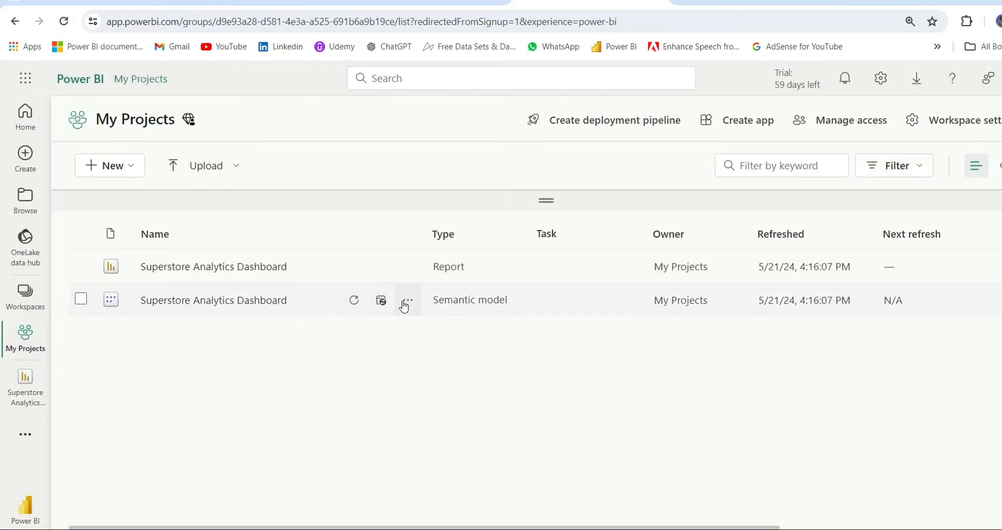
left_click(405, 301)
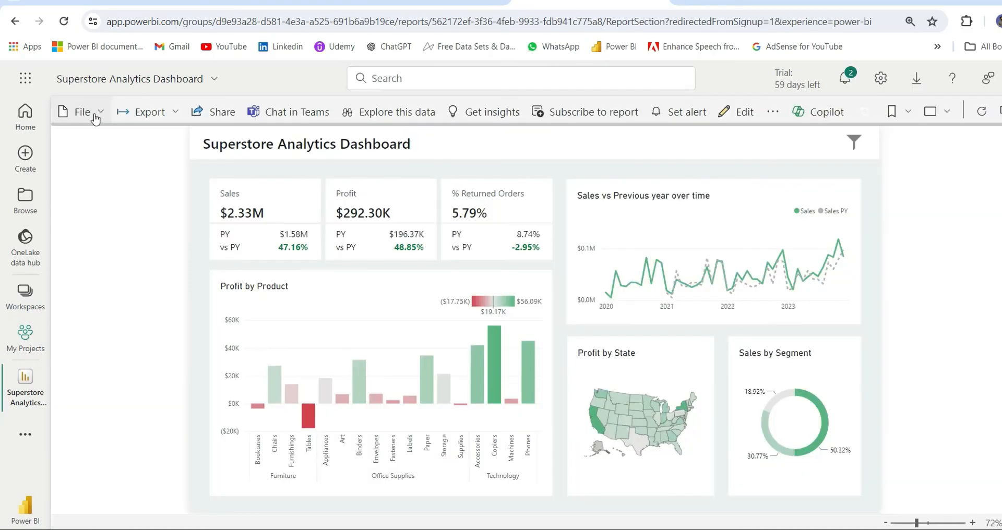
Step: Choose Download this file from the report's File menu to start the download
left_click(79, 111)
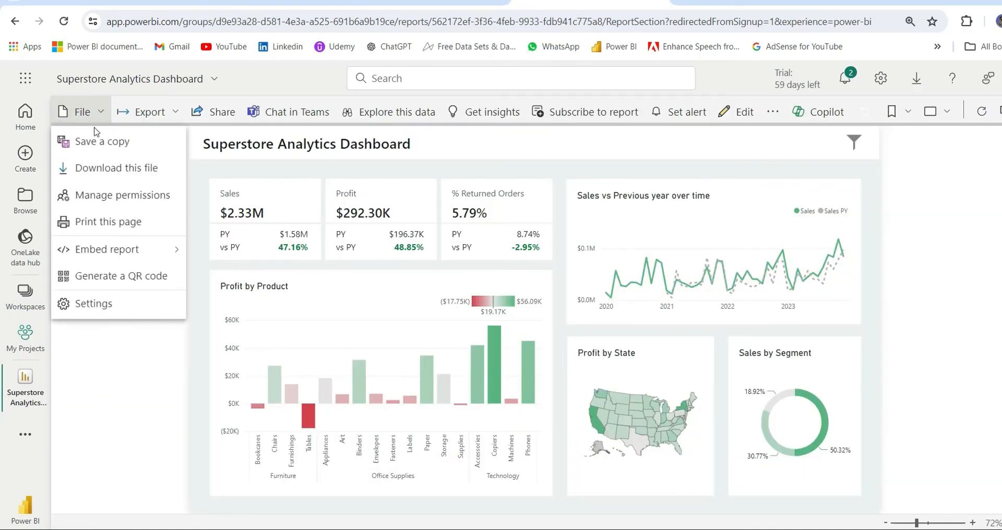
mouse_move(116, 177)
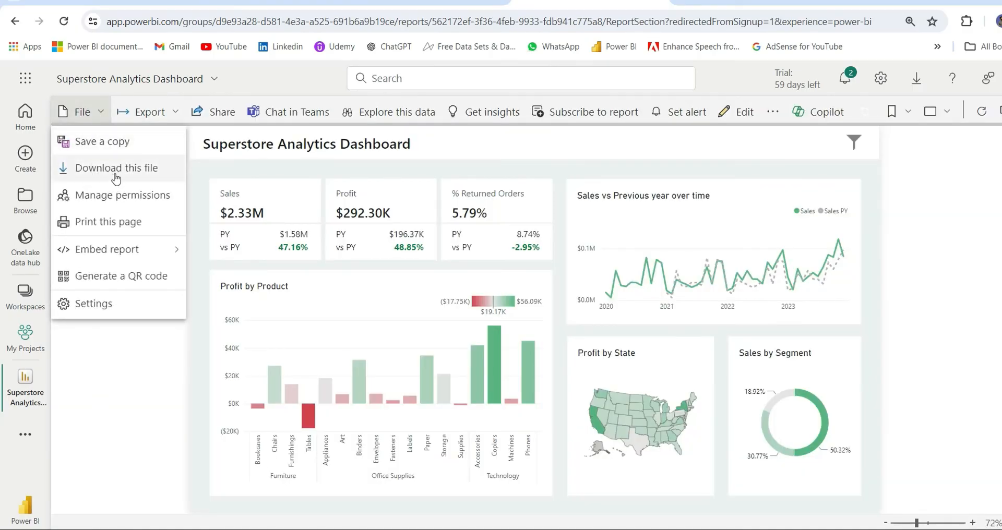
left_click(100, 393)
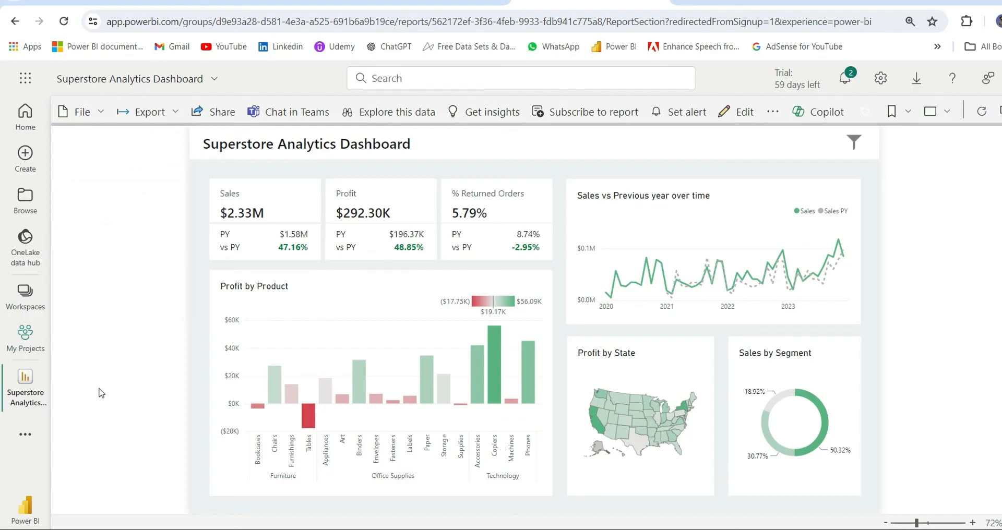